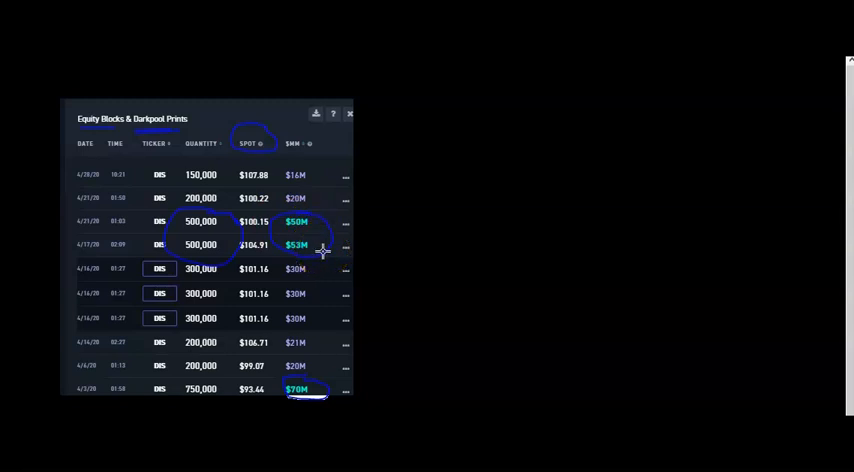
mouse_move(357, 287)
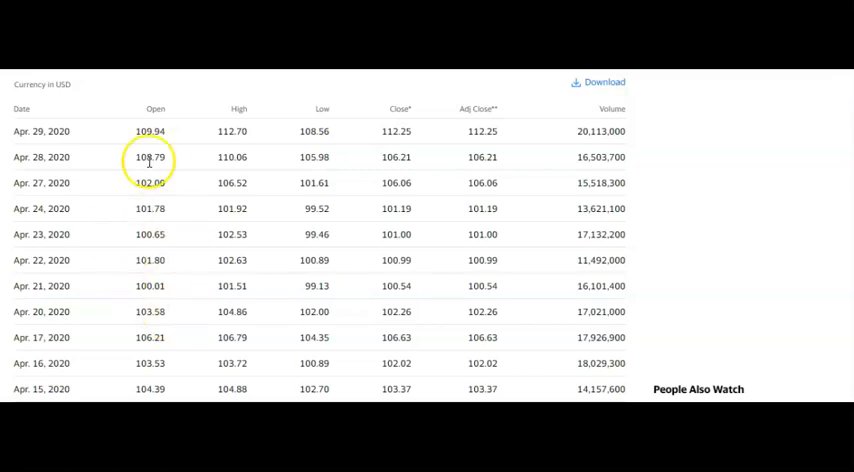
mouse_move(320, 108)
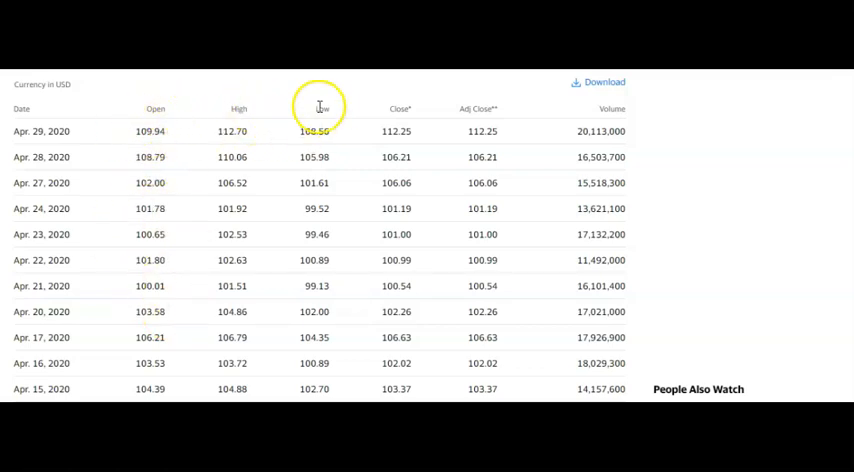
mouse_move(618, 109)
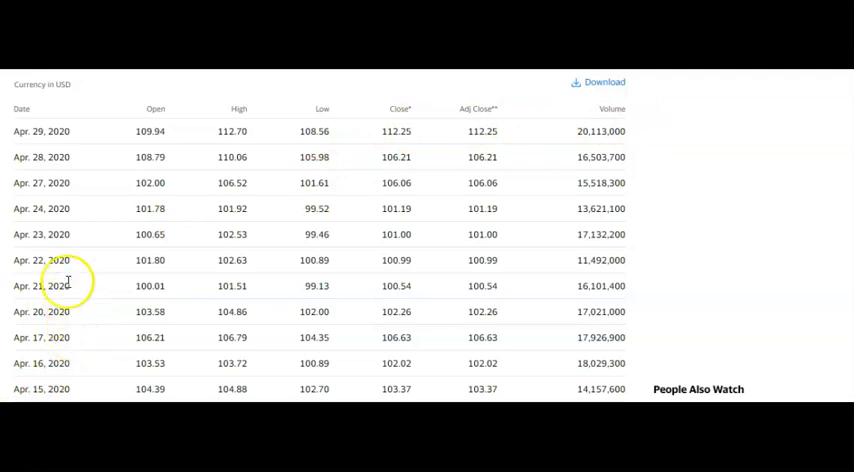
mouse_move(130, 345)
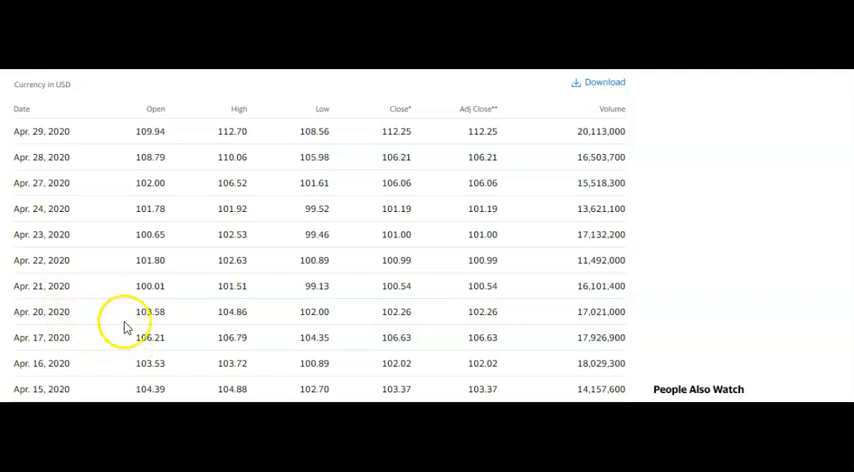
mouse_move(355, 338)
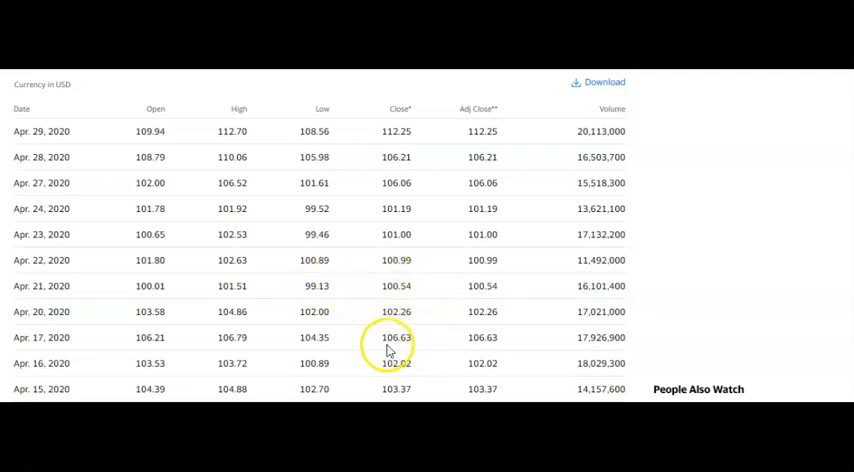
mouse_move(350, 260)
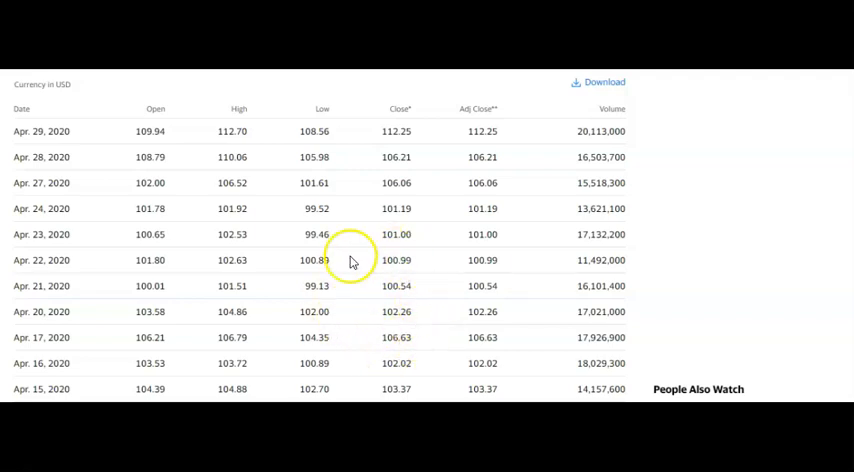
mouse_move(280, 267)
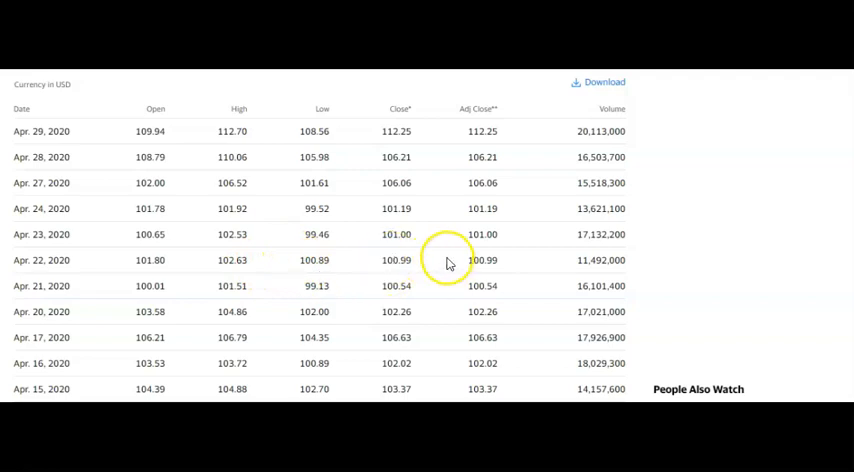
mouse_move(322, 260)
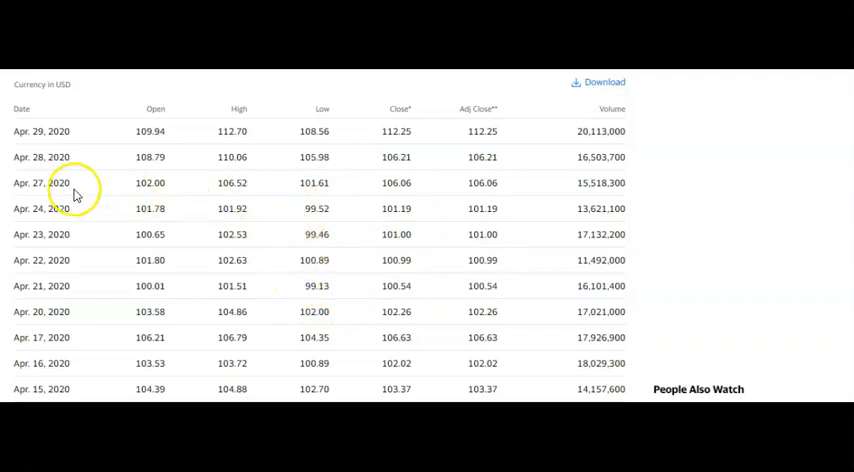
mouse_move(78, 193)
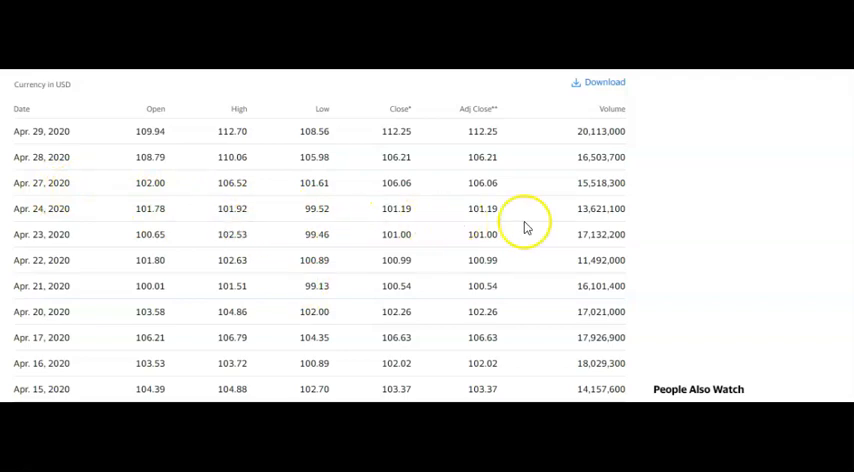
mouse_move(197, 225)
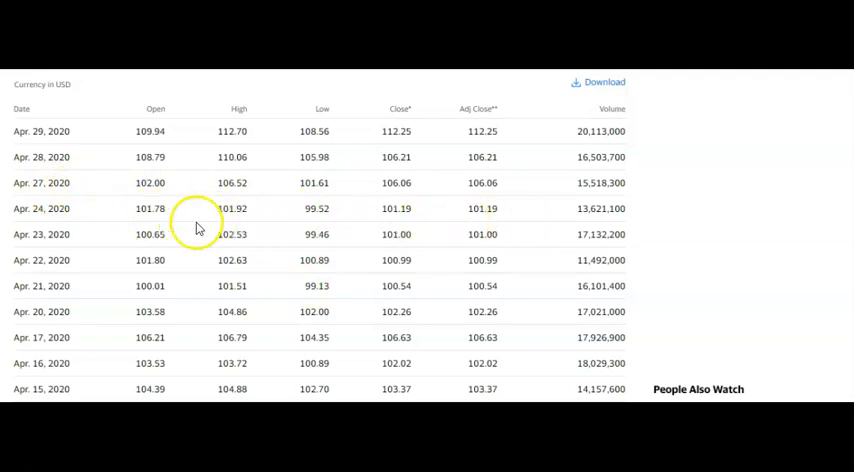
mouse_move(224, 216)
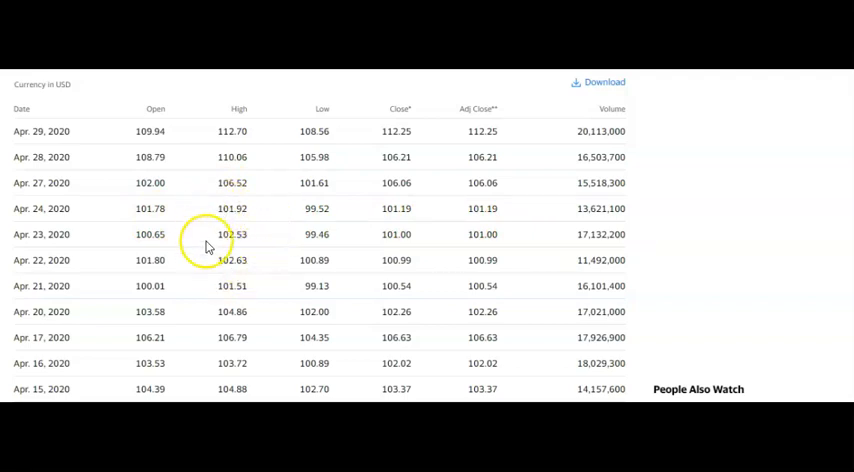
mouse_move(270, 272)
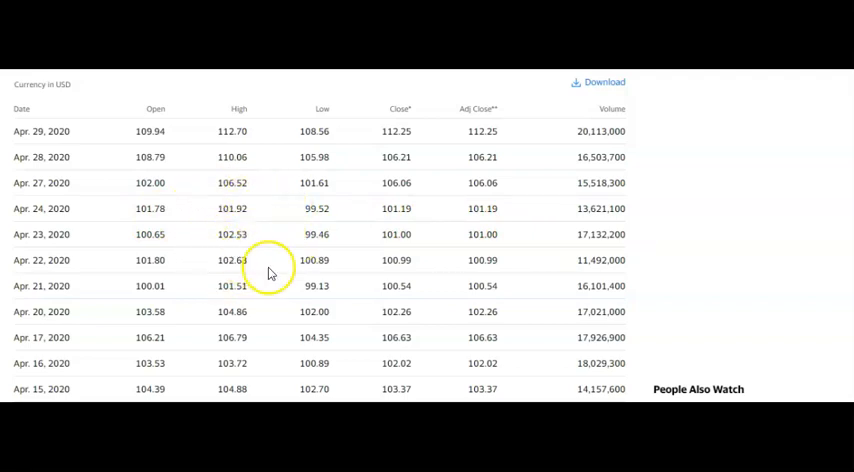
mouse_move(290, 311)
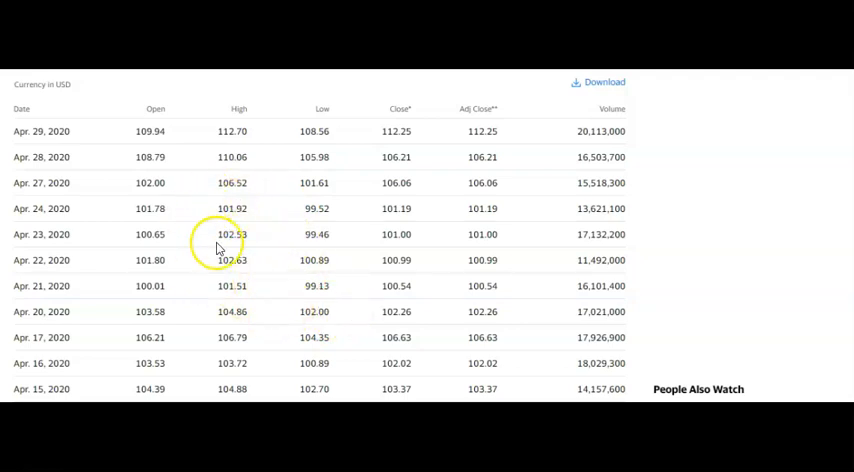
mouse_move(275, 218)
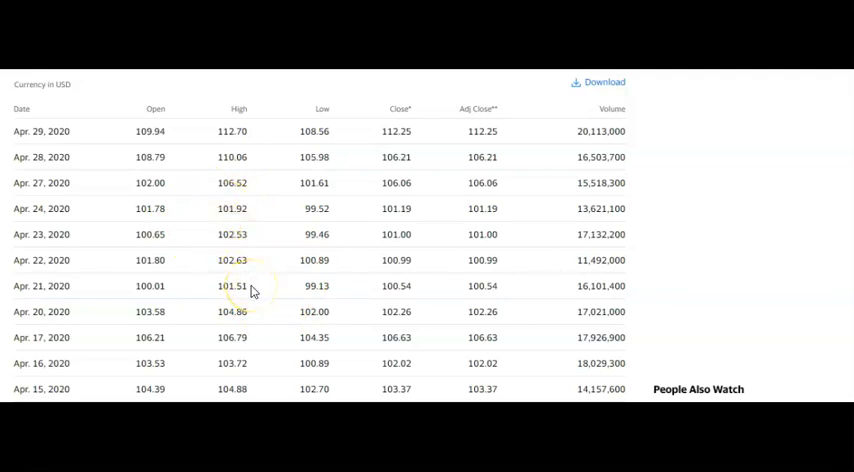
mouse_move(186, 222)
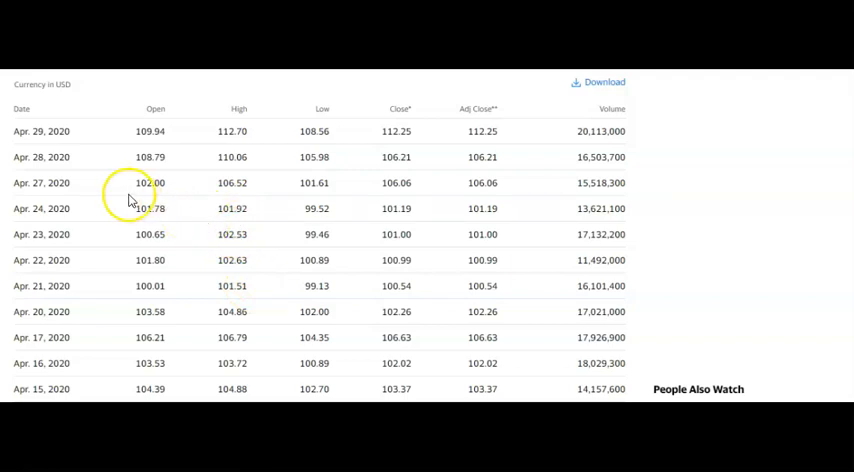
mouse_move(195, 200)
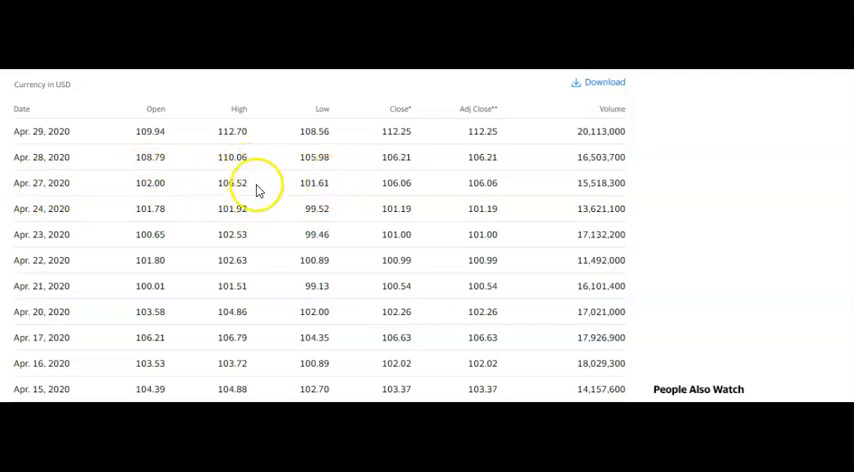
mouse_move(205, 178)
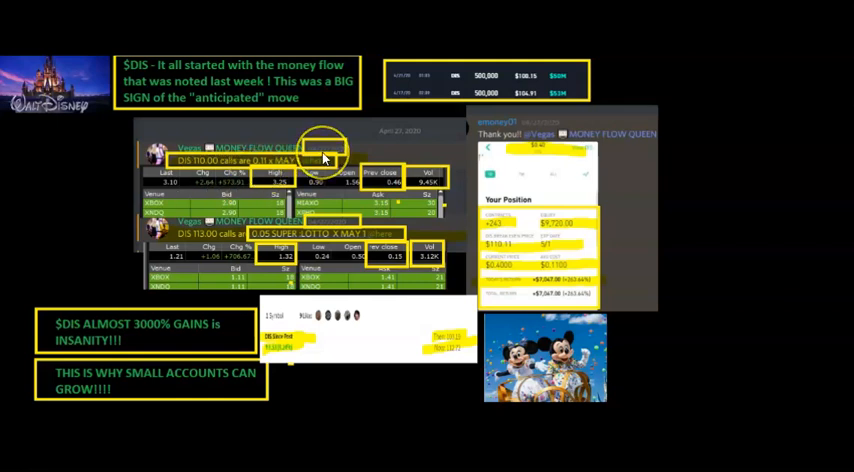
mouse_move(200, 168)
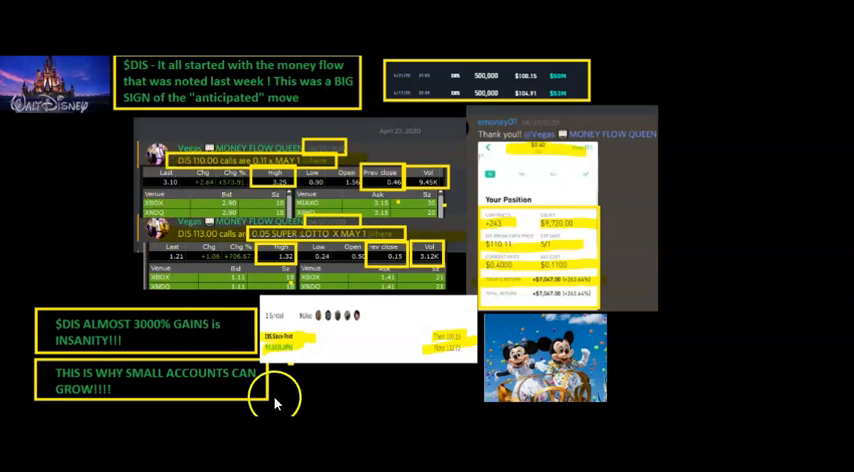
mouse_move(313, 378)
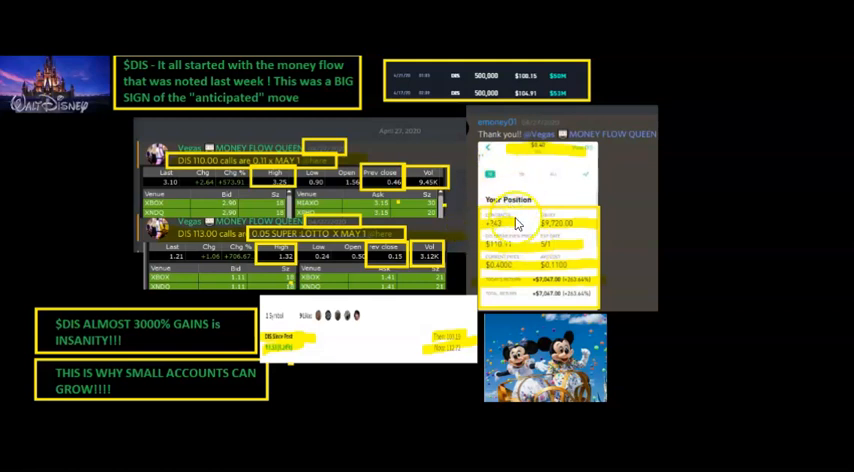
Scroll the Al Jazeera article to the paragraph on S&P's BBB- downgrade and shares closing 5.9% higher at $139.
left_click(520, 220)
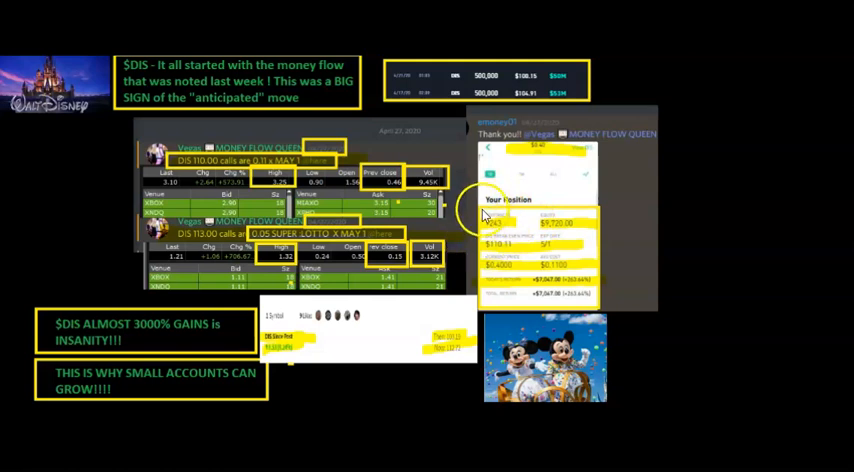
mouse_move(483, 237)
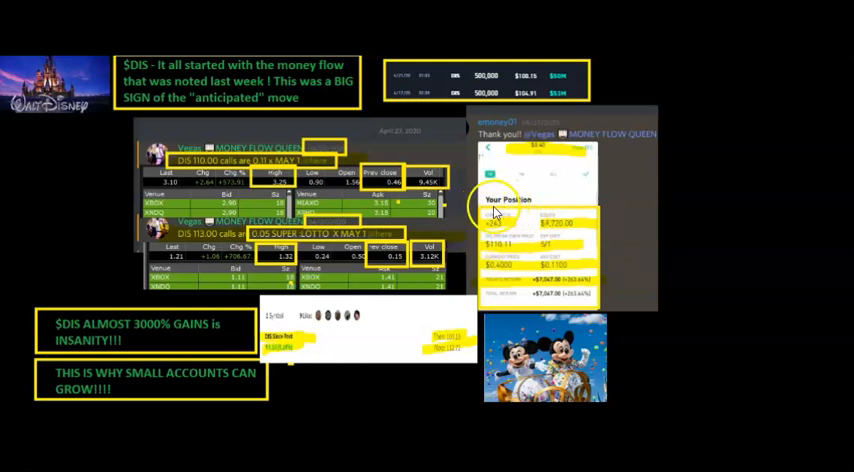
mouse_move(522, 212)
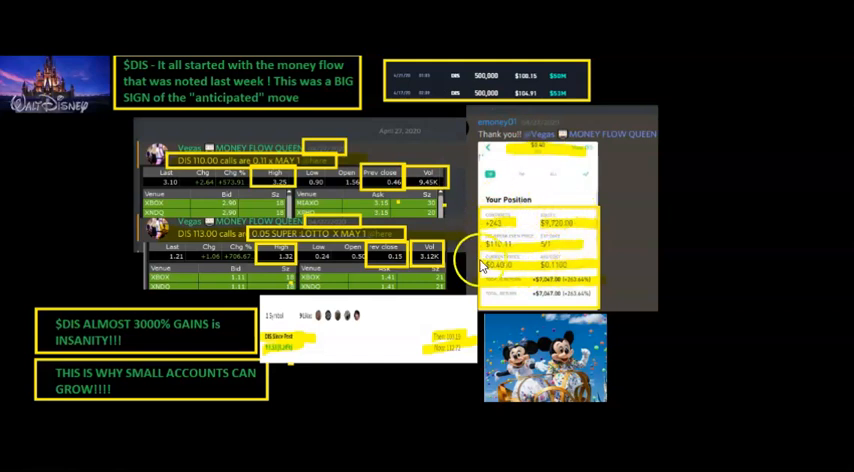
mouse_move(580, 318)
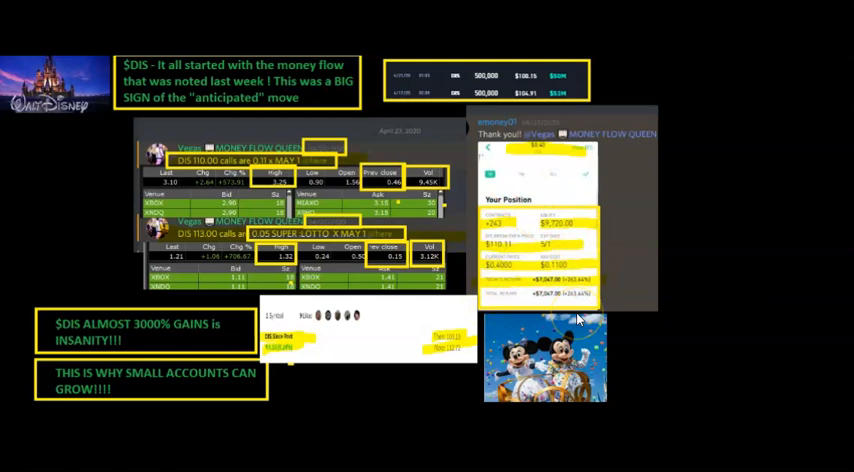
mouse_move(577, 318)
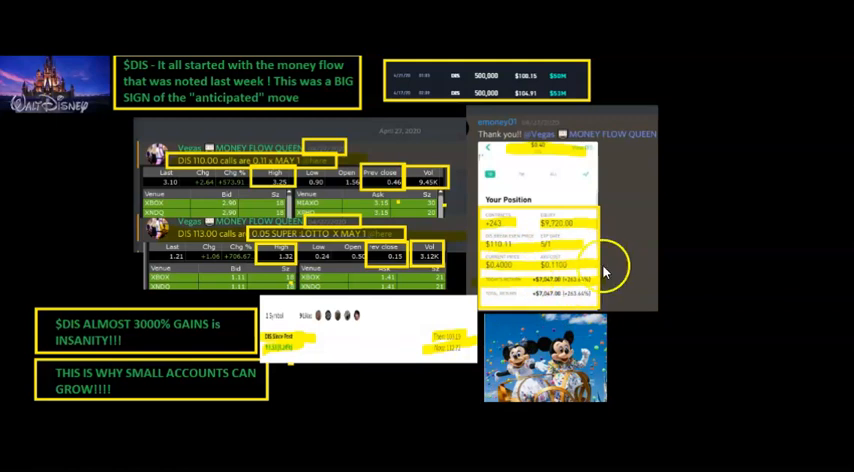
mouse_move(545, 308)
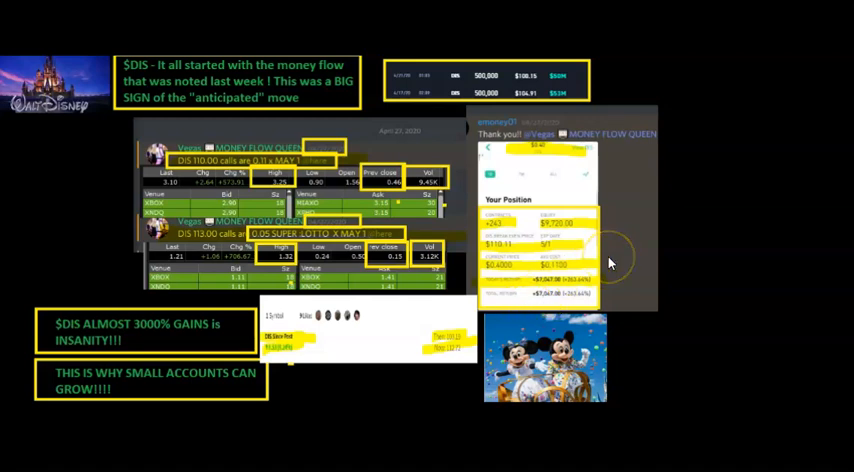
mouse_move(532, 308)
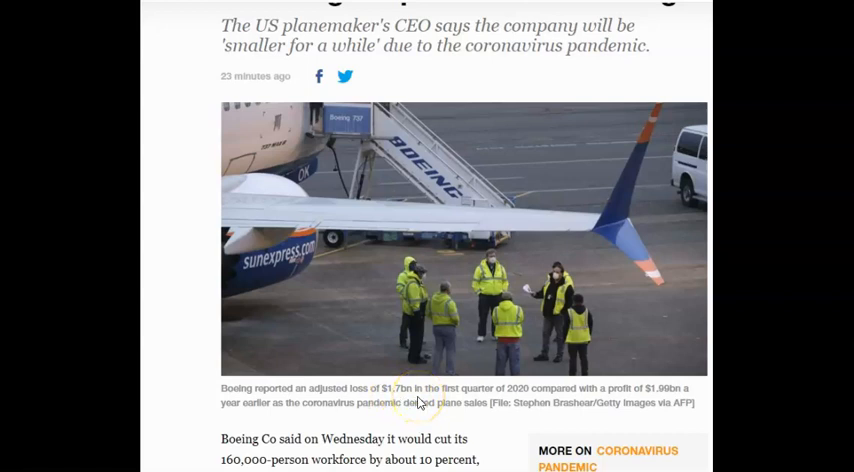
mouse_move(635, 400)
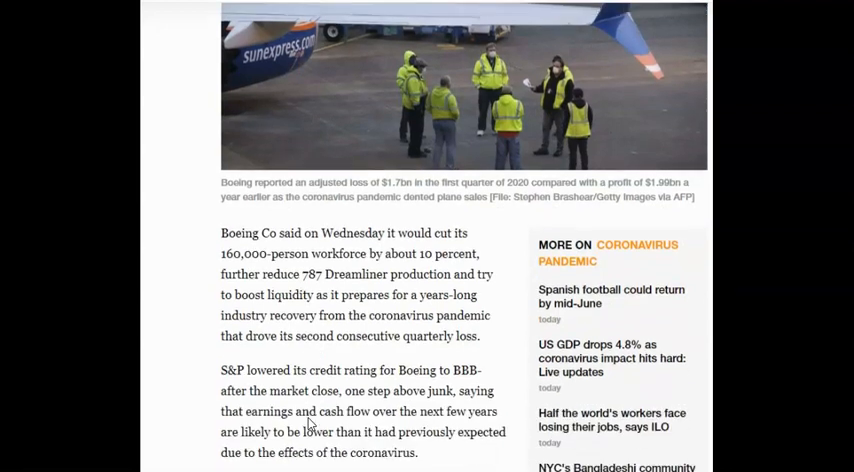
scroll("down", 3)
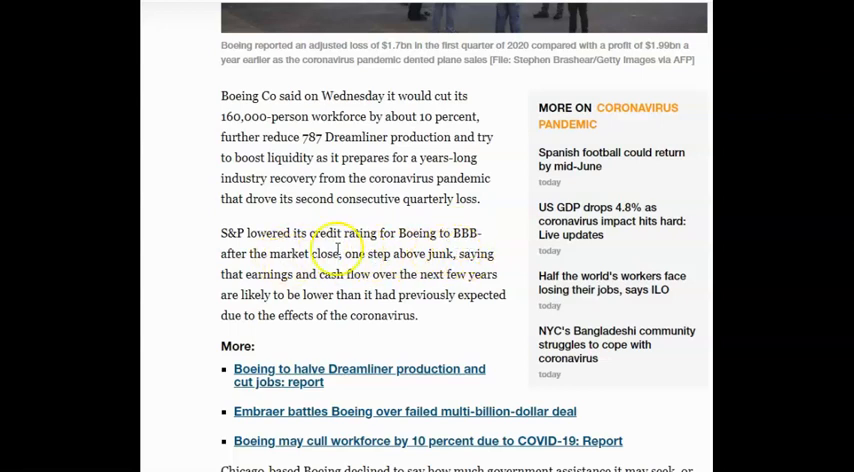
mouse_move(448, 273)
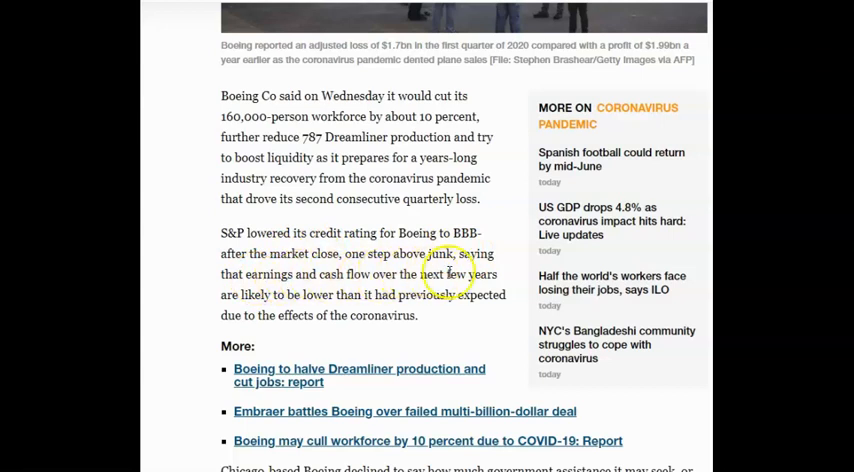
mouse_move(425, 303)
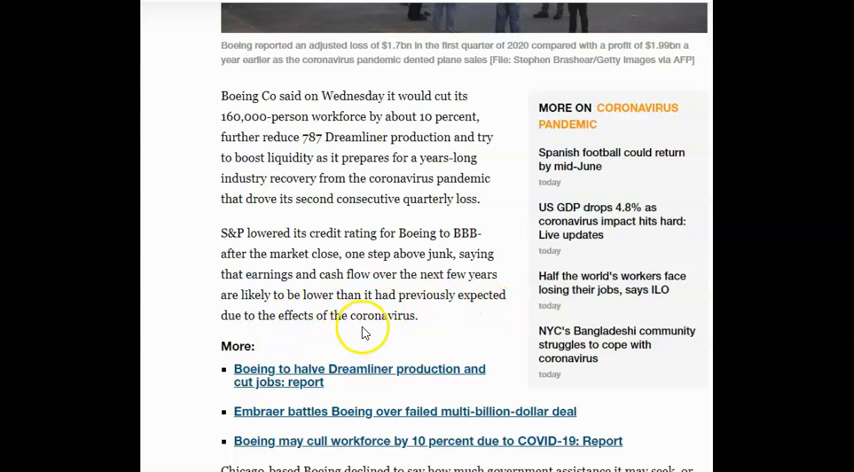
scroll("down", 3)
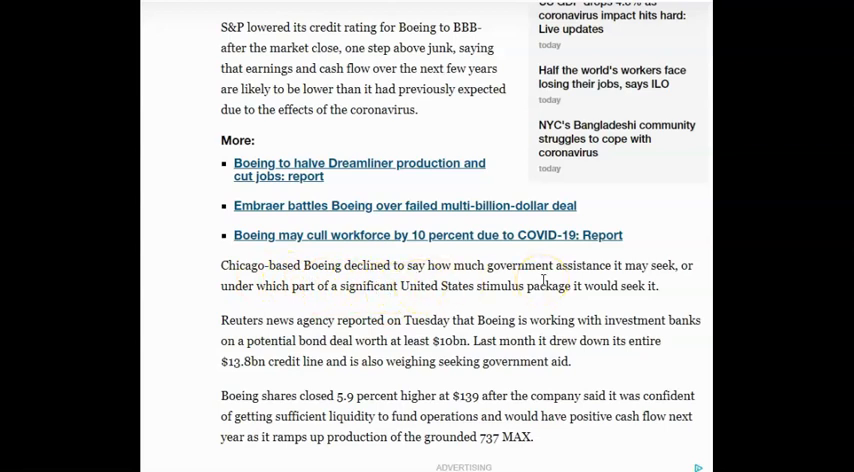
scroll("down", 3)
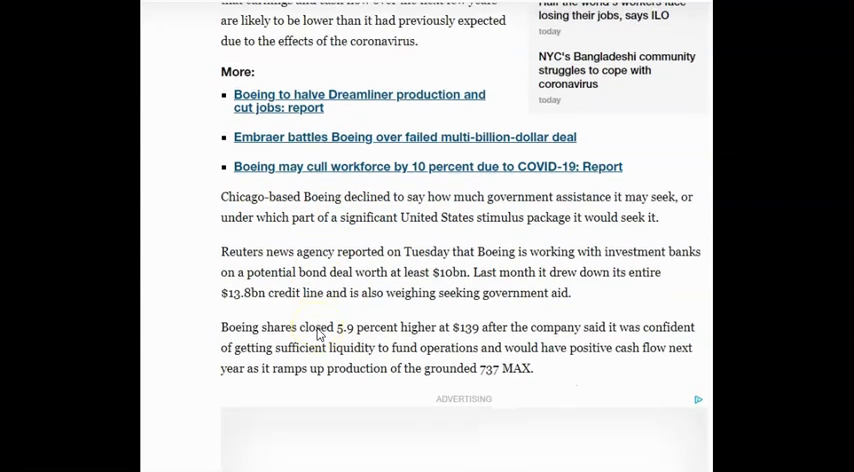
scroll("down", 3)
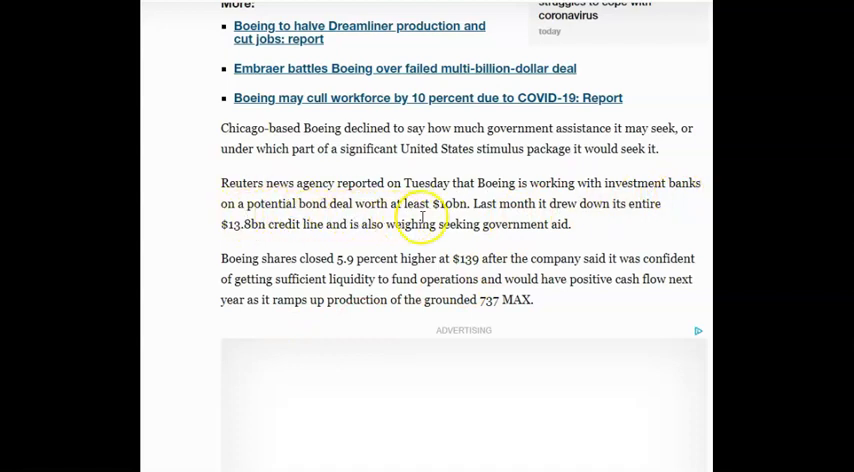
mouse_move(470, 217)
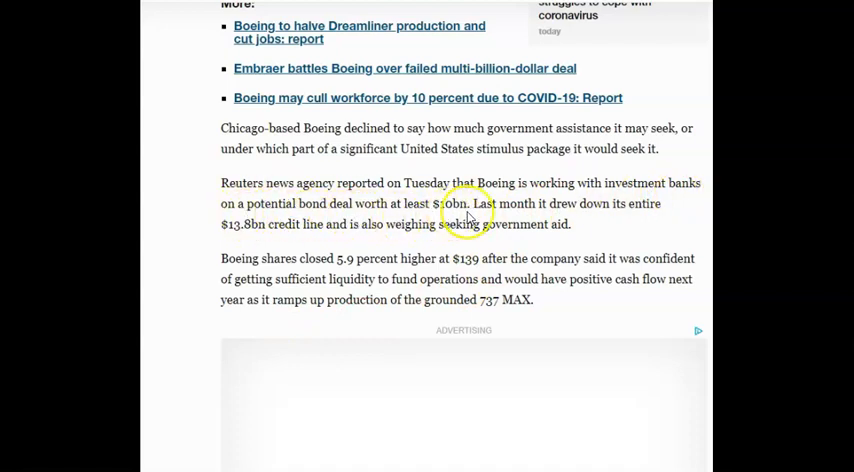
mouse_move(258, 232)
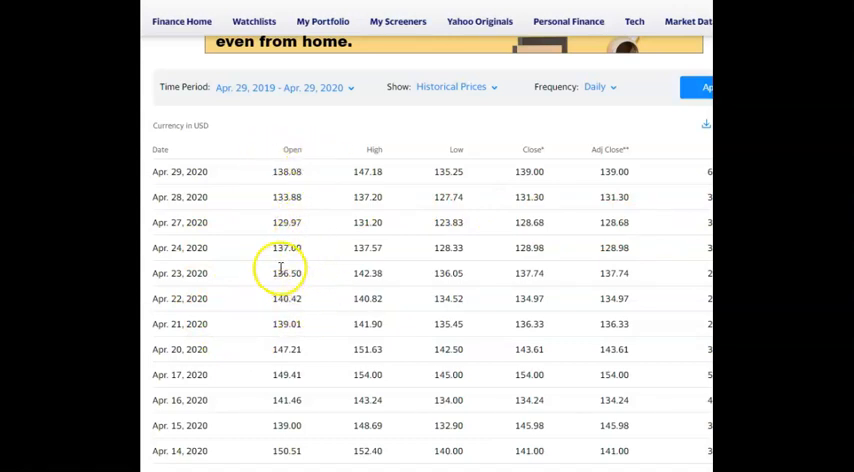
mouse_move(287, 150)
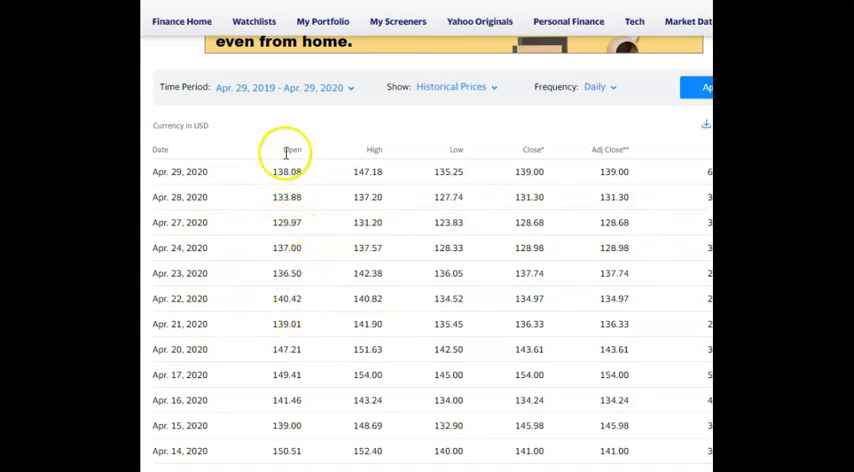
mouse_move(256, 165)
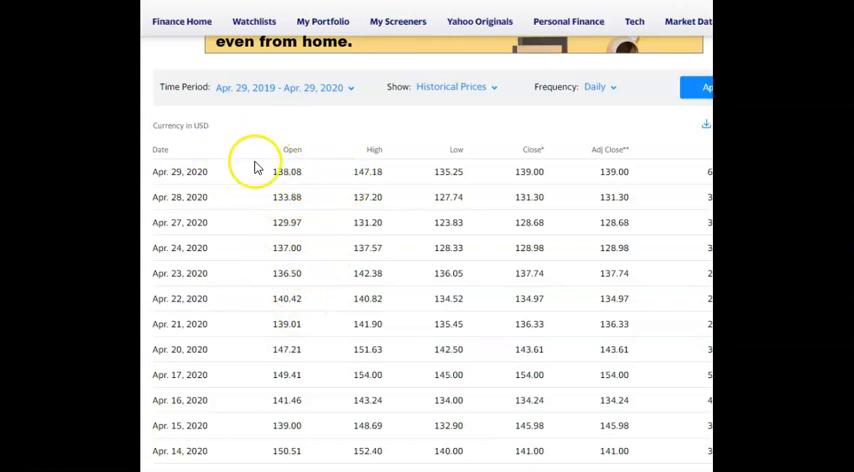
mouse_move(276, 186)
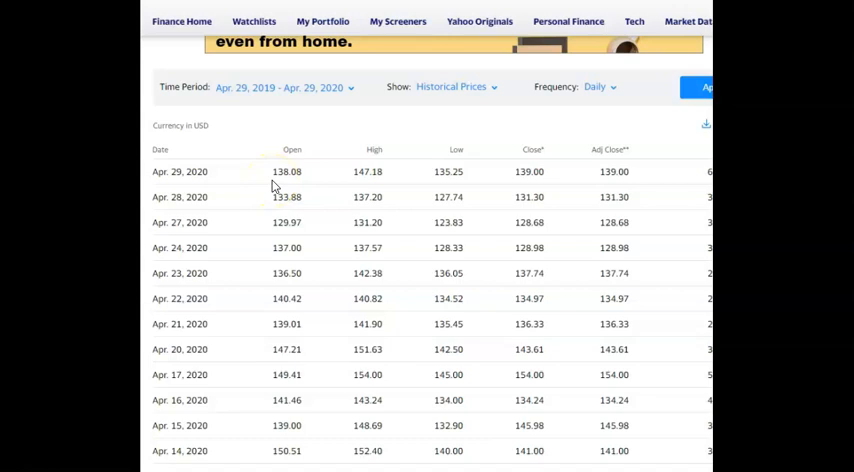
mouse_move(303, 190)
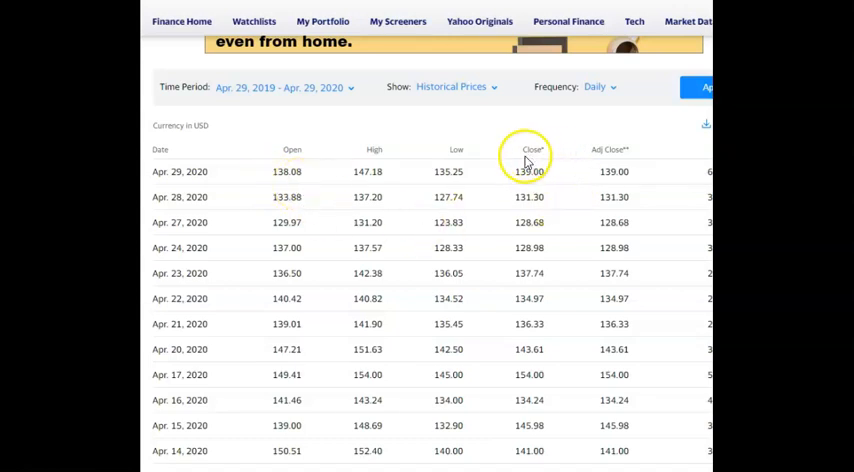
mouse_move(337, 218)
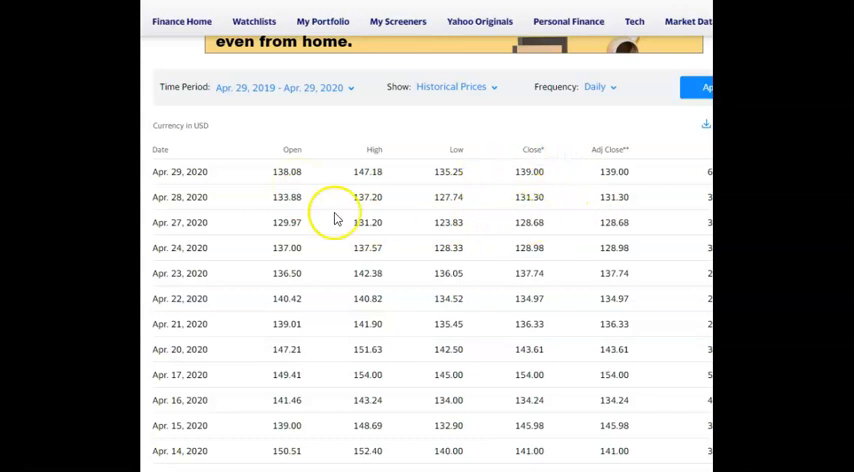
mouse_move(311, 160)
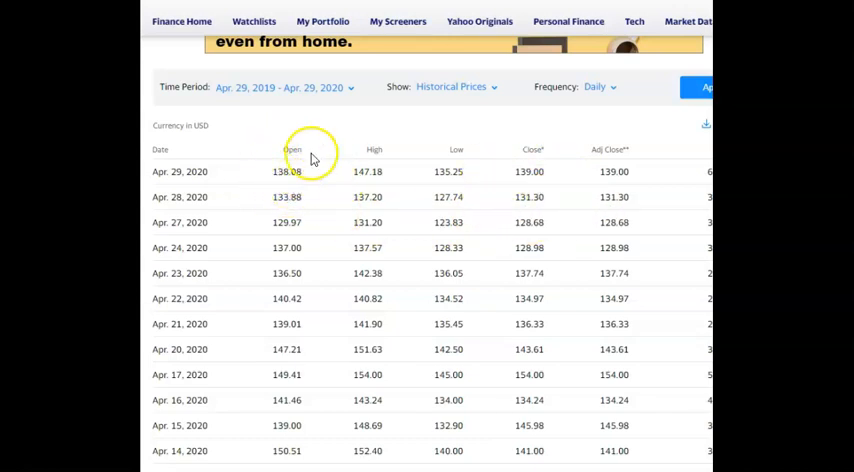
mouse_move(277, 240)
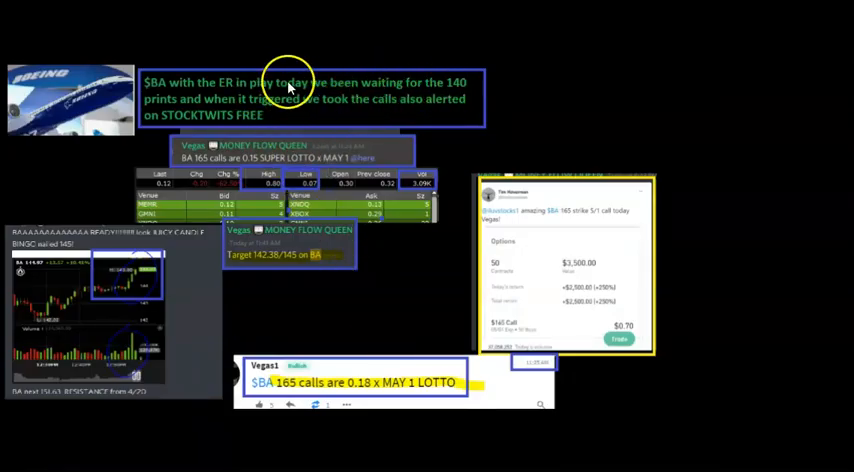
mouse_move(345, 110)
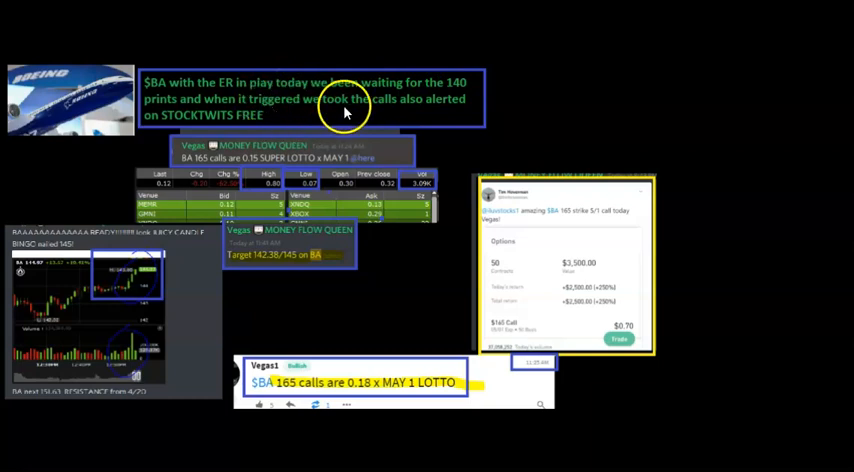
mouse_move(205, 125)
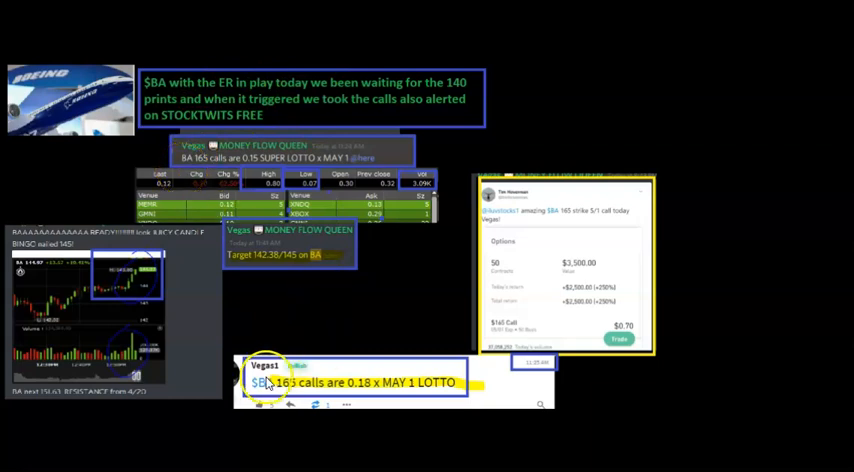
mouse_move(390, 345)
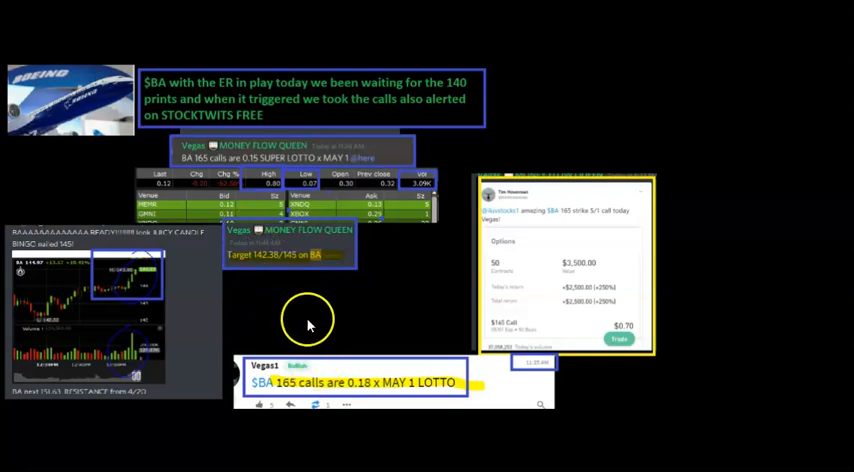
mouse_move(298, 213)
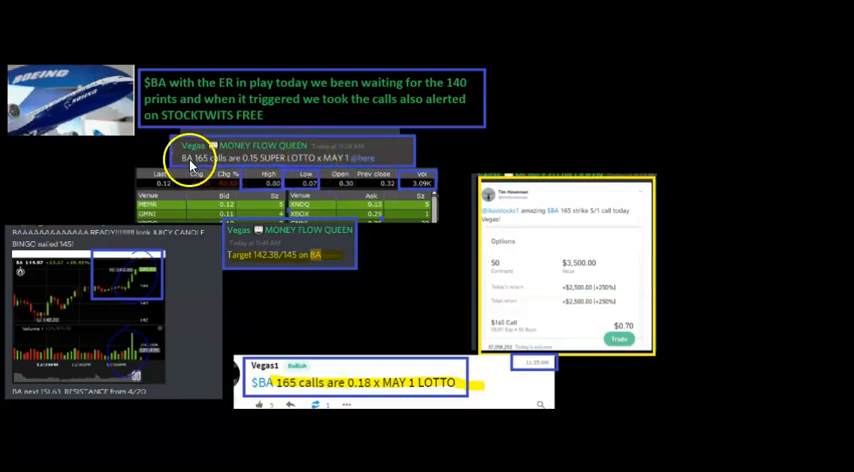
mouse_move(198, 166)
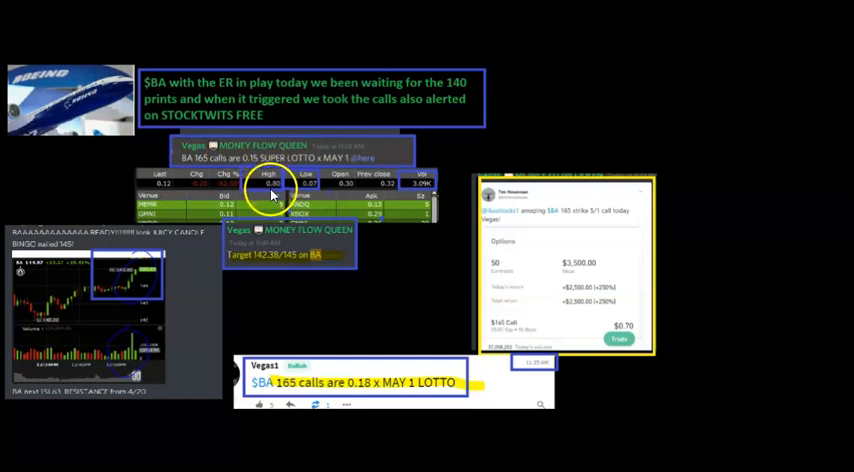
mouse_move(287, 252)
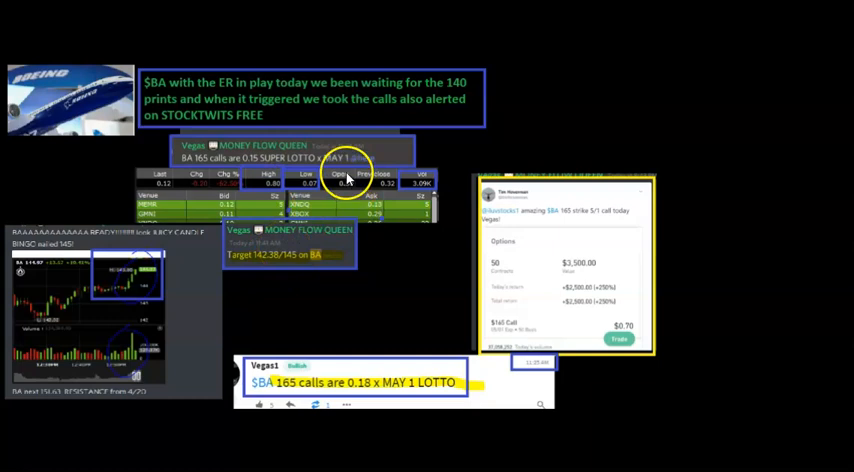
mouse_move(505, 310)
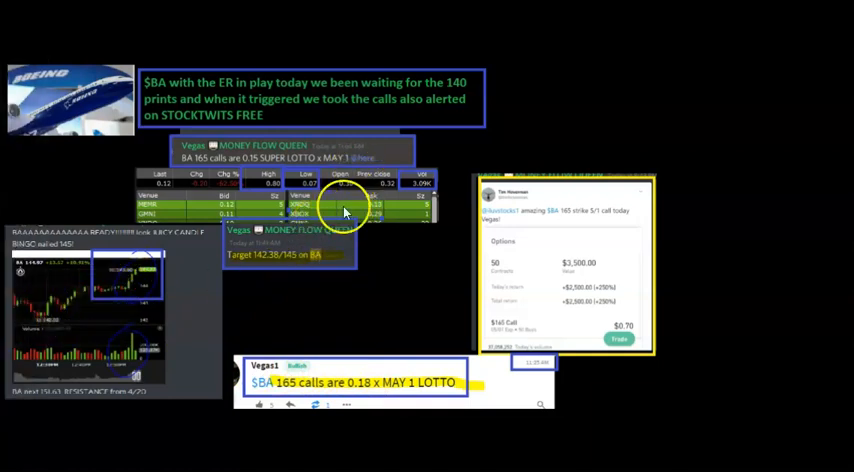
mouse_move(202, 350)
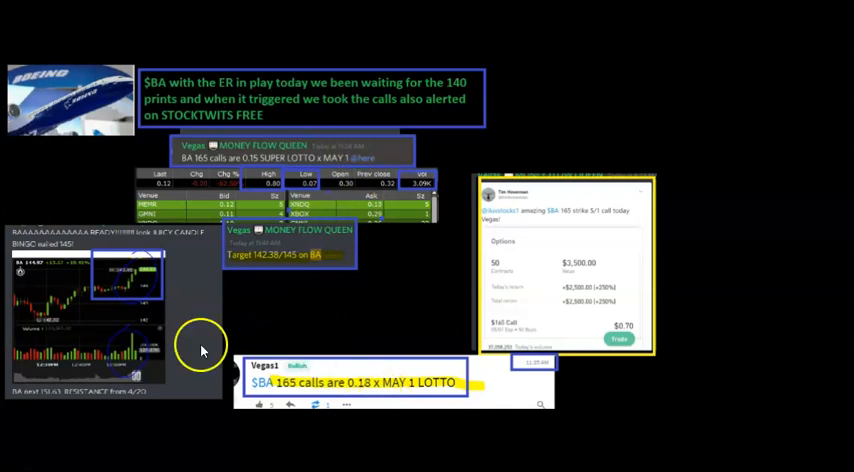
mouse_move(140, 278)
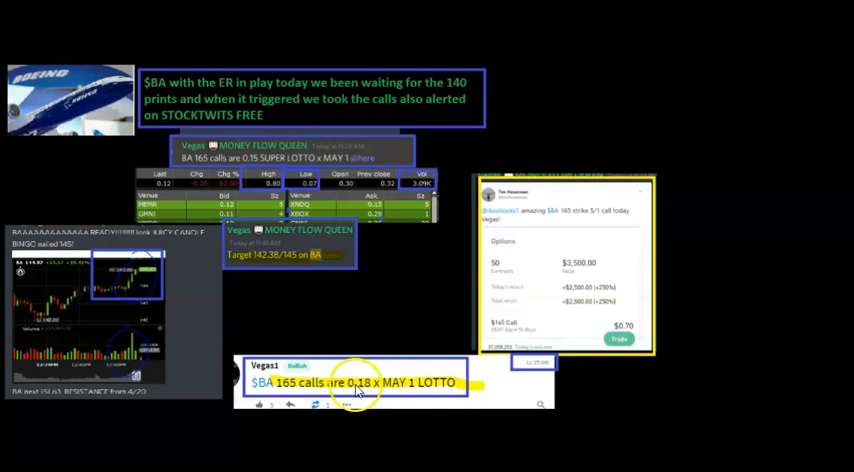
mouse_move(378, 394)
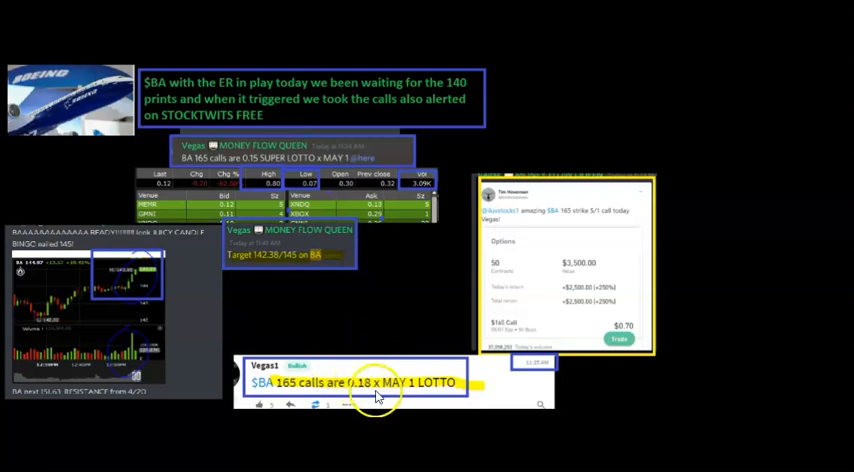
mouse_move(285, 185)
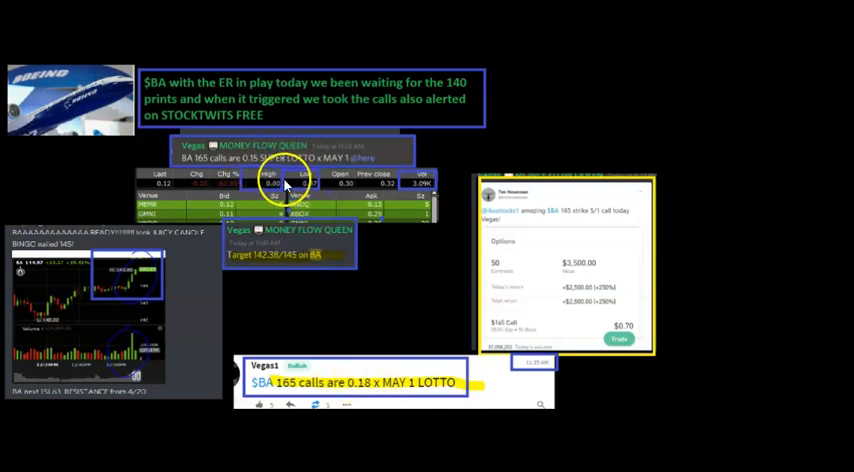
mouse_move(255, 183)
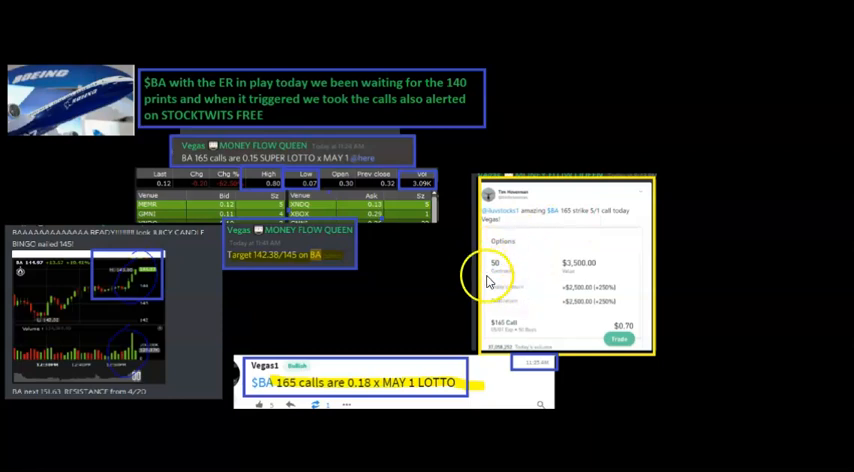
mouse_move(588, 224)
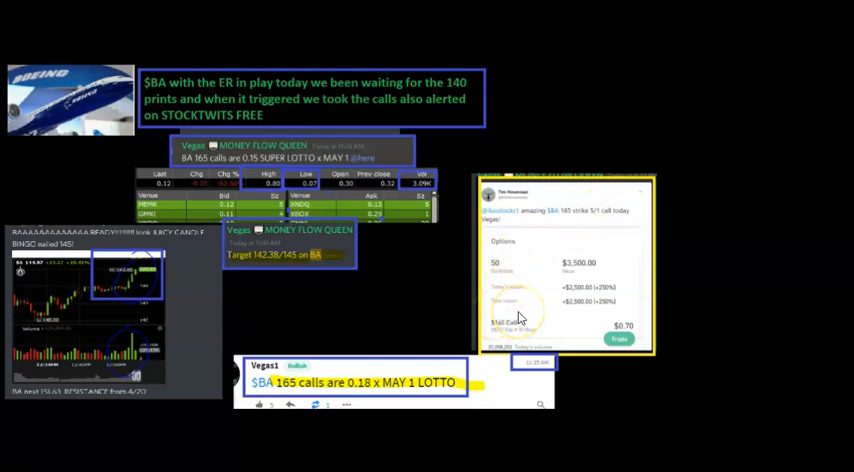
mouse_move(556, 324)
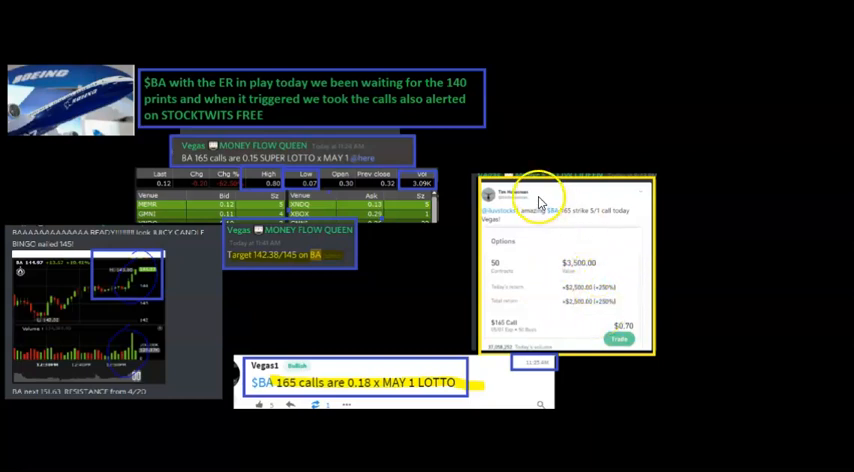
mouse_move(515, 230)
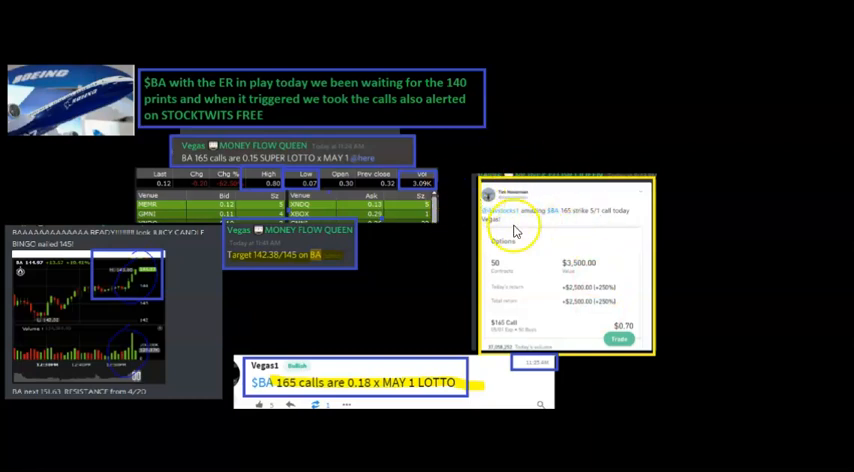